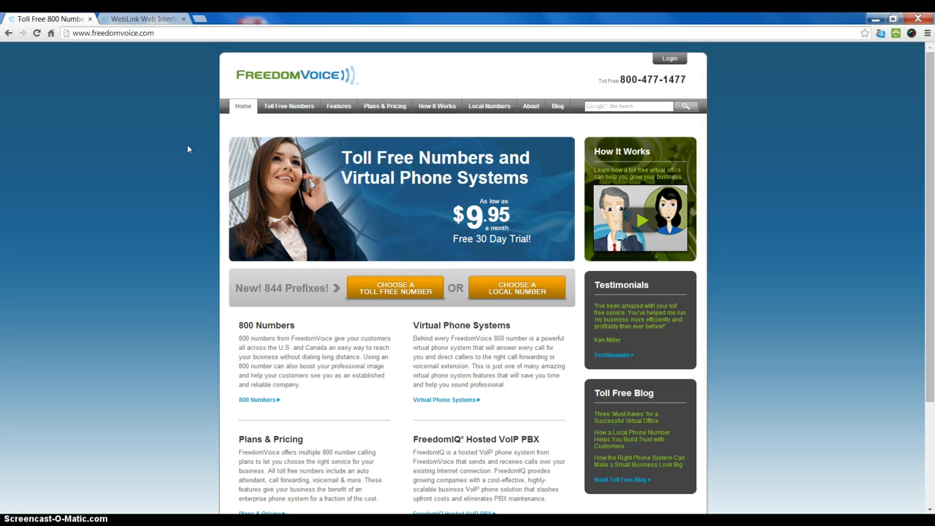
{"action": "mouse_move", "coordinate": [605, 66]}
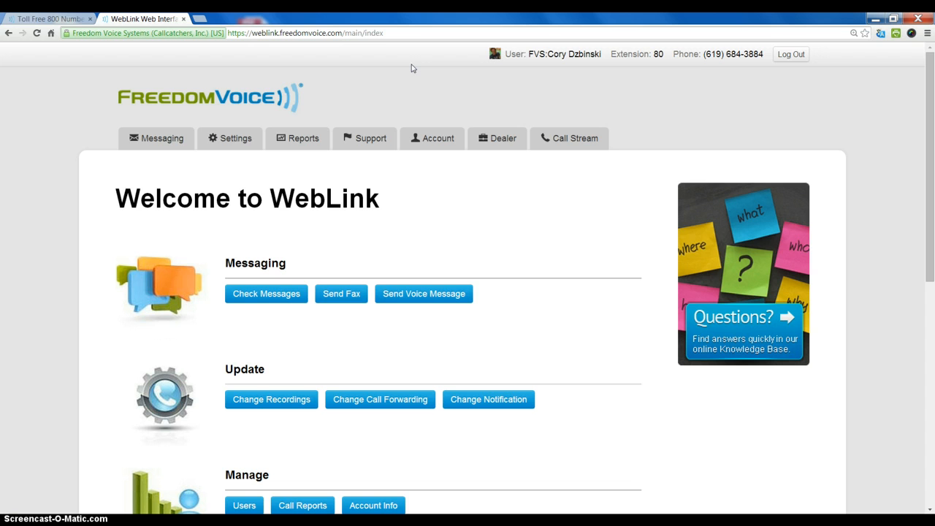
Show the Users page listing the two account users, Cory and Bob Smith
{"action": "left_click", "coordinate": [235, 137]}
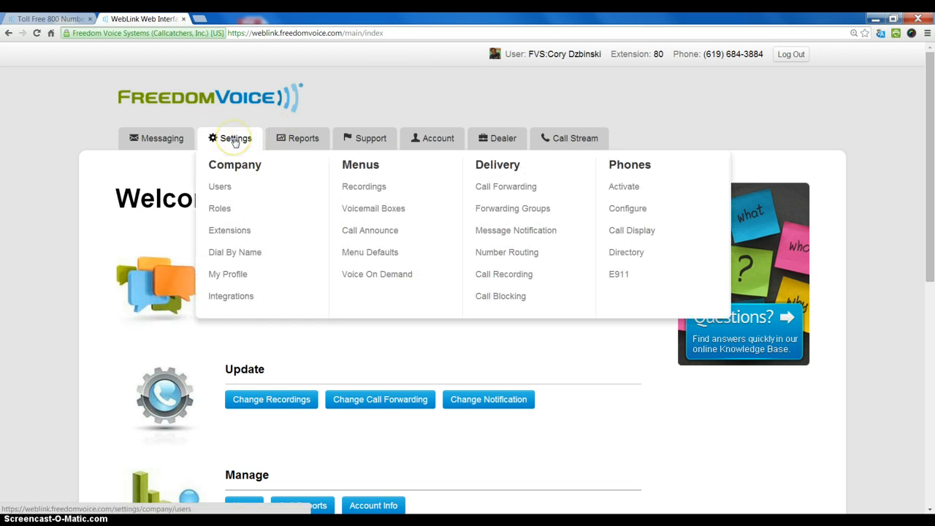
{"action": "mouse_move", "coordinate": [219, 187]}
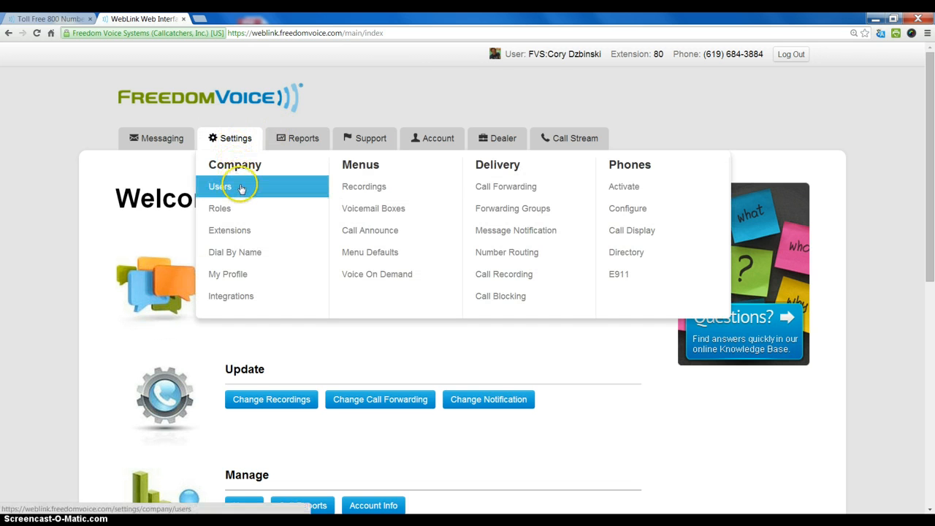
{"action": "mouse_move", "coordinate": [234, 231]}
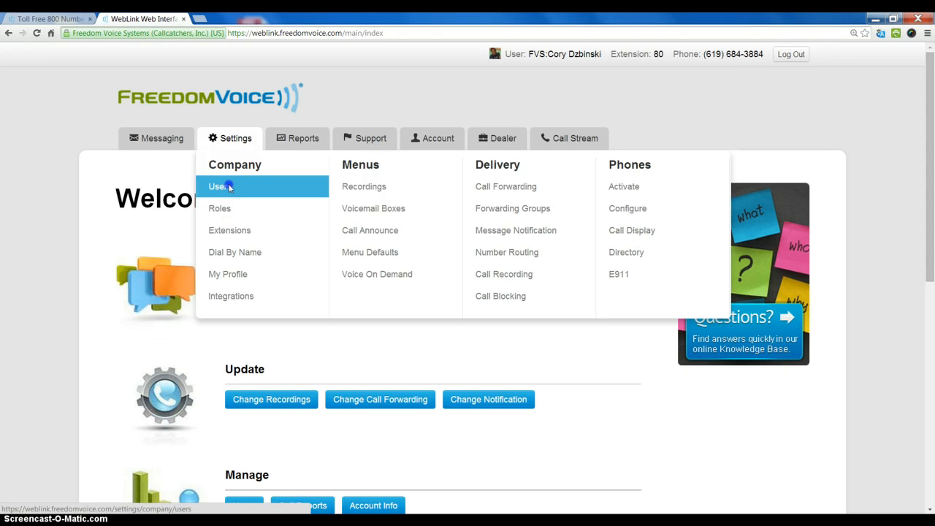
{"action": "left_click", "coordinate": [216, 187]}
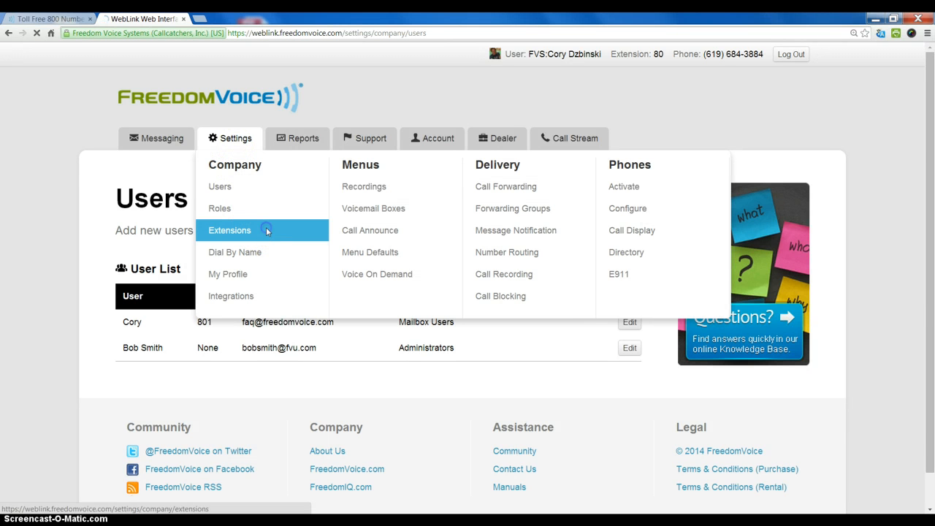
Show the Extension List and look through Operator, Sales, Support and the unnamed extensions
{"action": "left_click", "coordinate": [229, 231]}
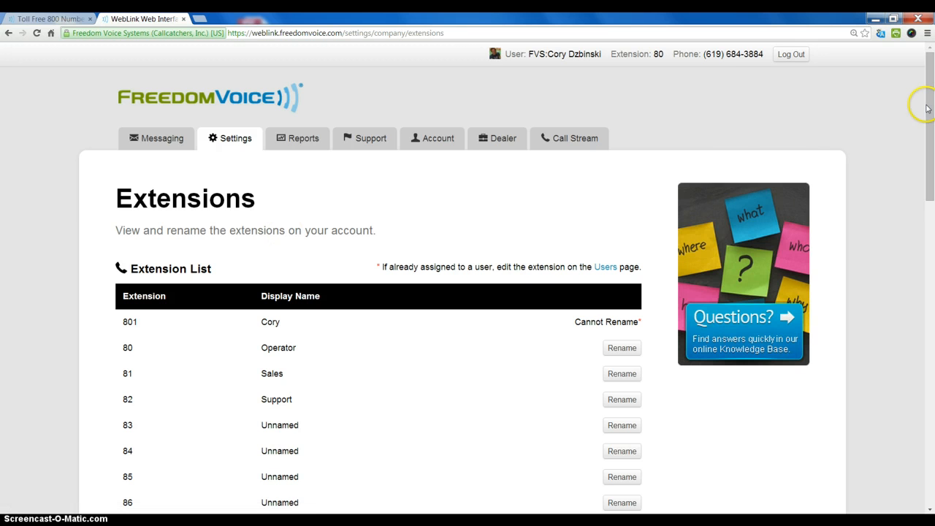
{"action": "scroll", "scroll_direction": "down", "scroll_amount": 3}
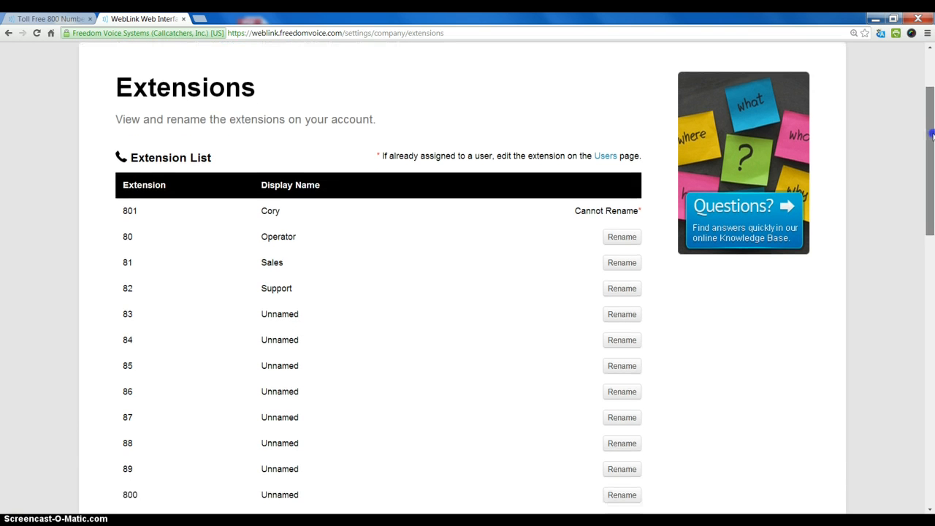
{"action": "scroll", "scroll_direction": "down", "scroll_amount": 3}
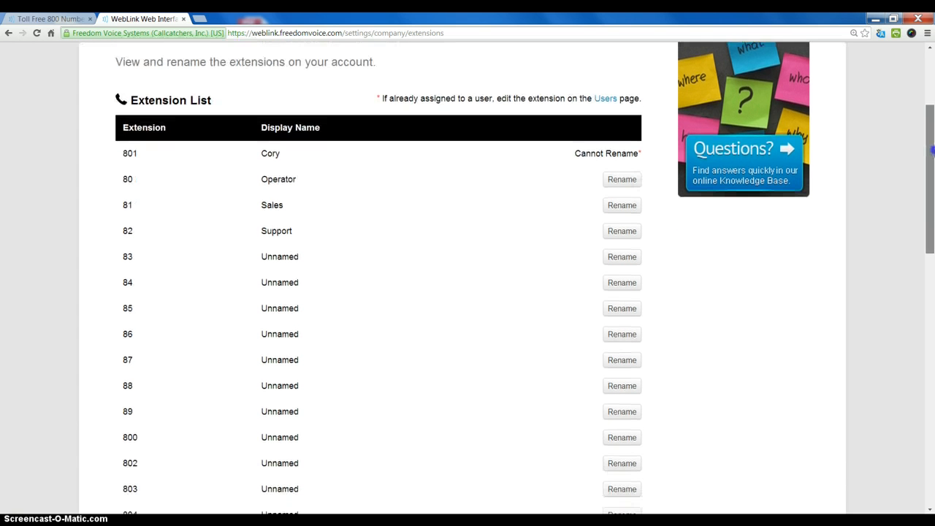
{"action": "scroll", "scroll_direction": "down", "scroll_amount": 3}
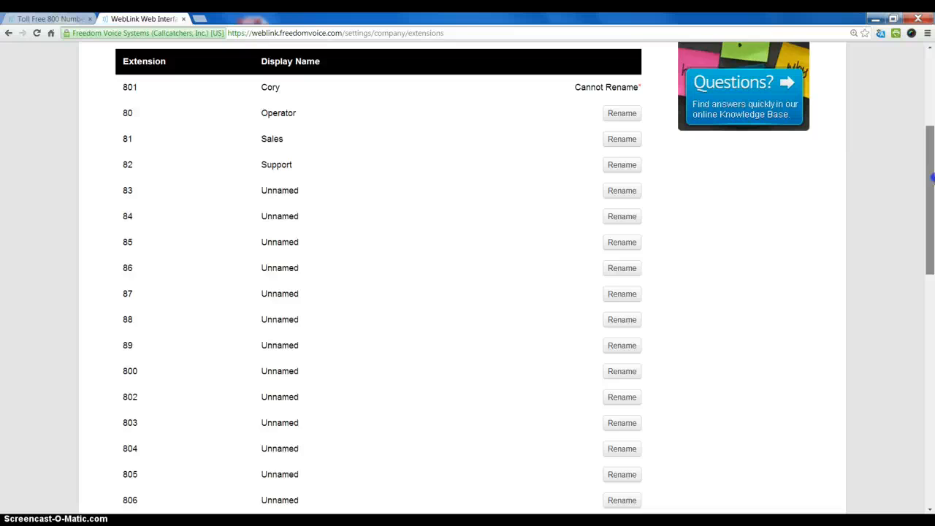
{"action": "scroll", "scroll_direction": "down", "scroll_amount": 3}
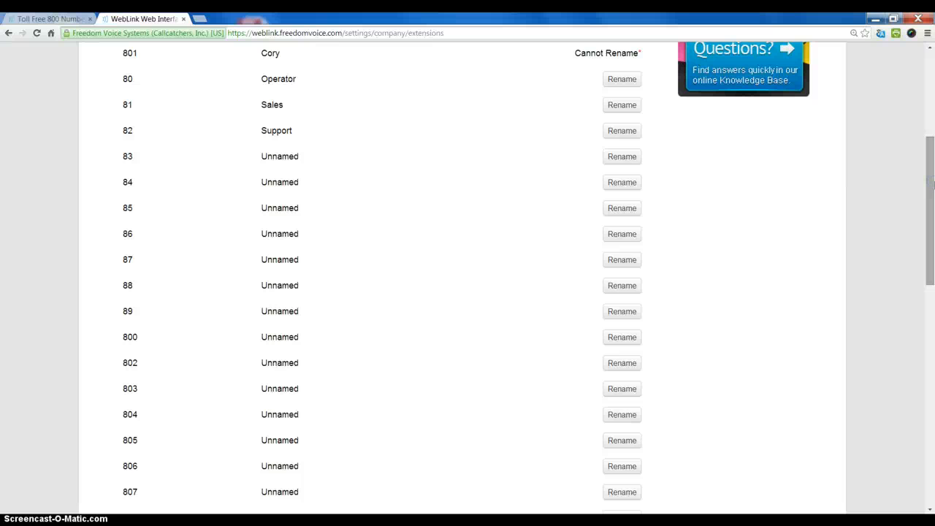
{"action": "scroll", "scroll_direction": "up", "scroll_amount": 3}
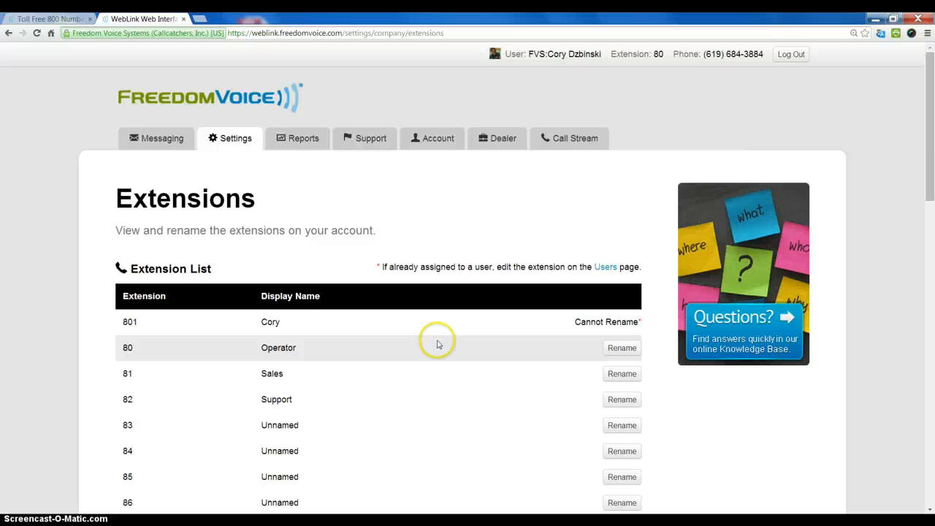
{"action": "left_click", "coordinate": [236, 138]}
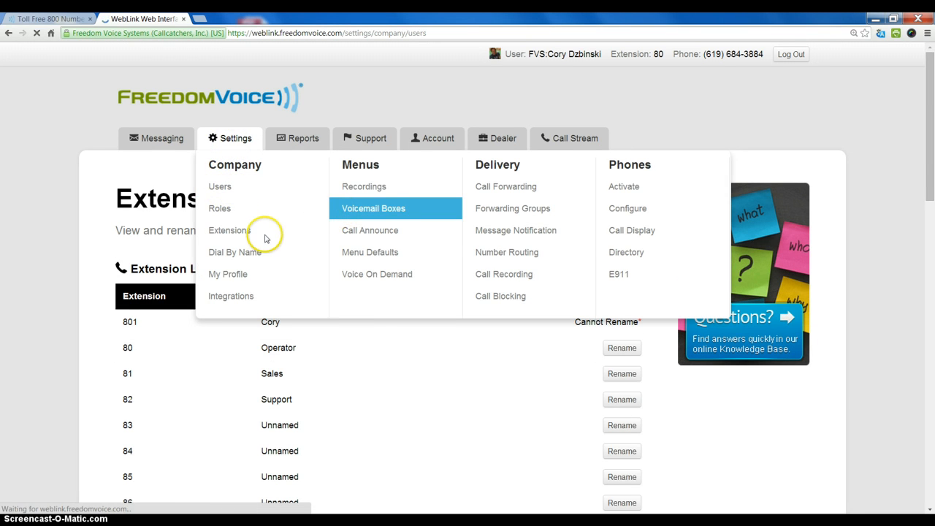
Return to the Users page listing Cory and Bob Smith
{"action": "left_click", "coordinate": [219, 187]}
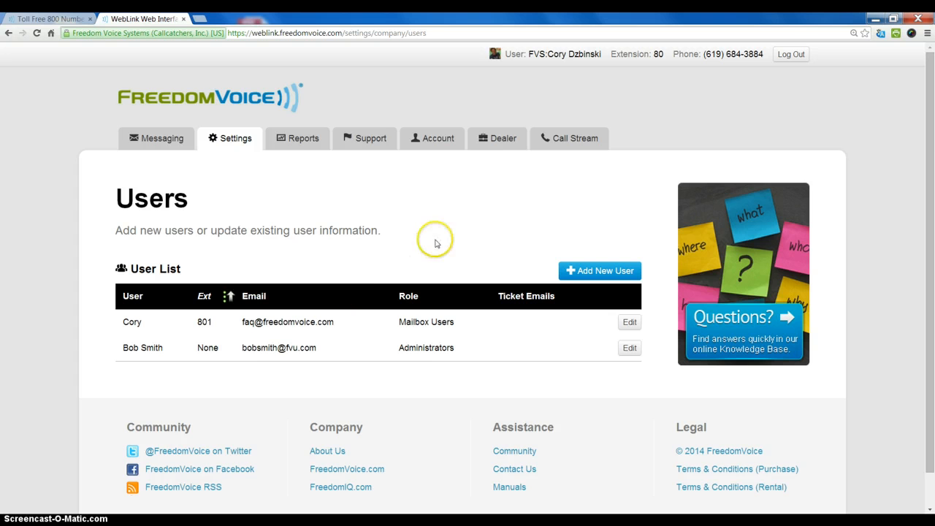
{"action": "mouse_move", "coordinate": [426, 243]}
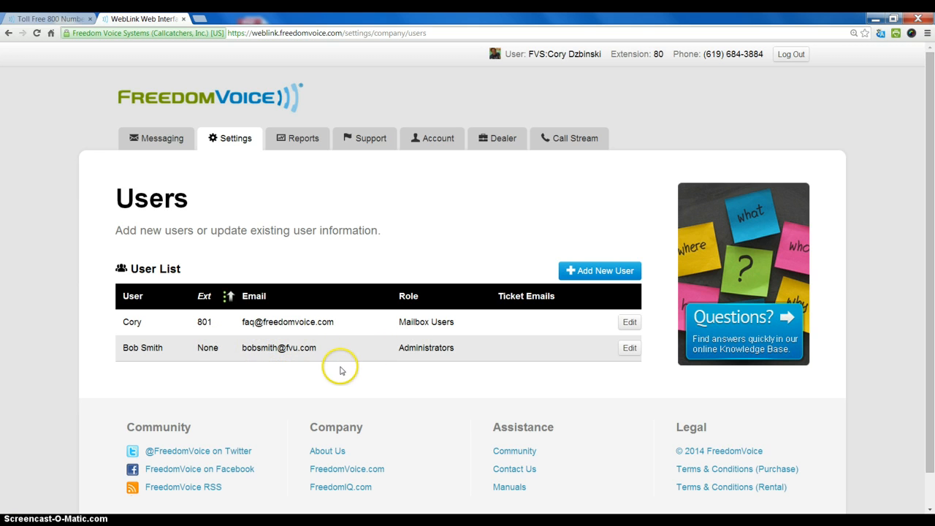
{"action": "mouse_move", "coordinate": [285, 383]}
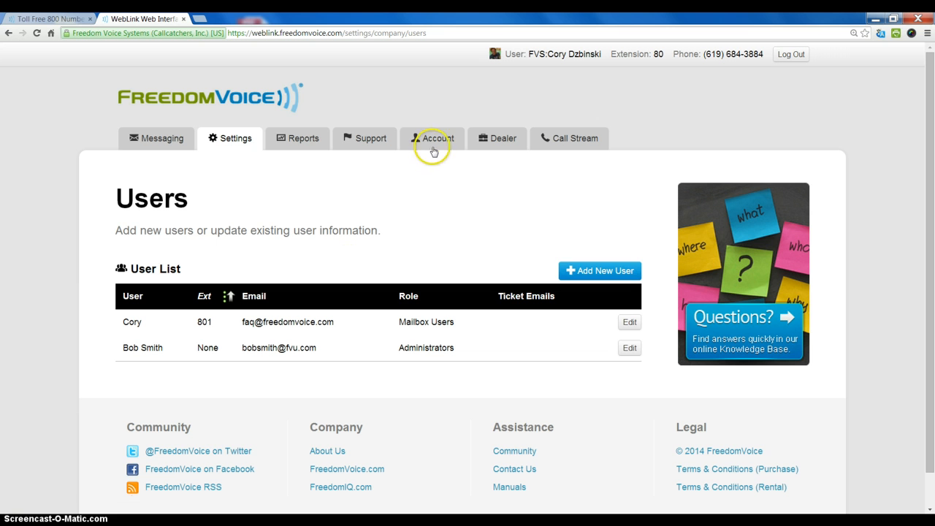
{"action": "left_click", "coordinate": [432, 138]}
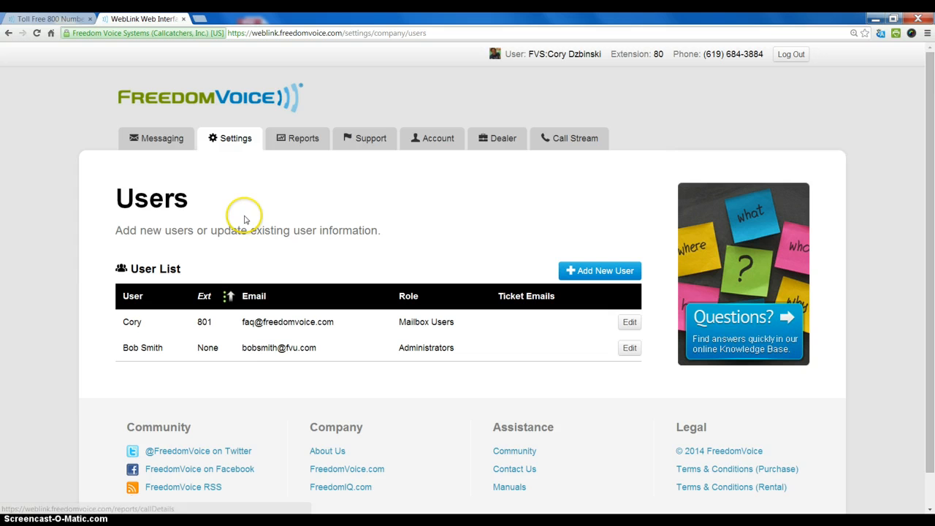
{"action": "mouse_move", "coordinate": [256, 254]}
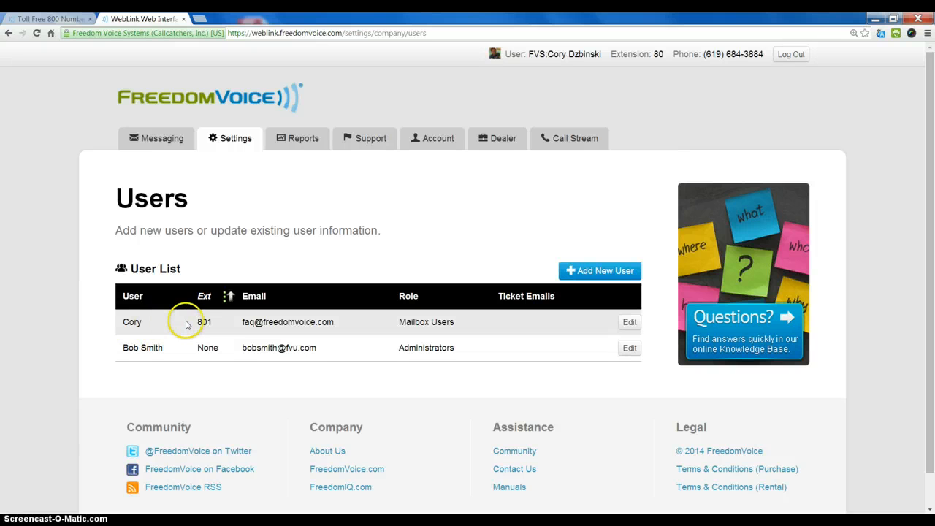
{"action": "mouse_move", "coordinate": [257, 321]}
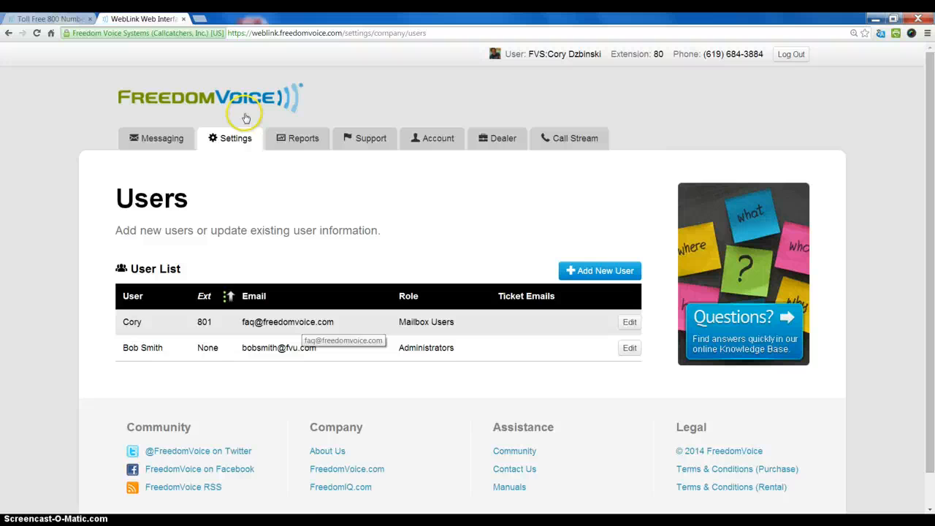
Return to the Extensions page listing 801 Cory, 80 Operator, 81 Sales, 82 Support
{"action": "left_click", "coordinate": [235, 138]}
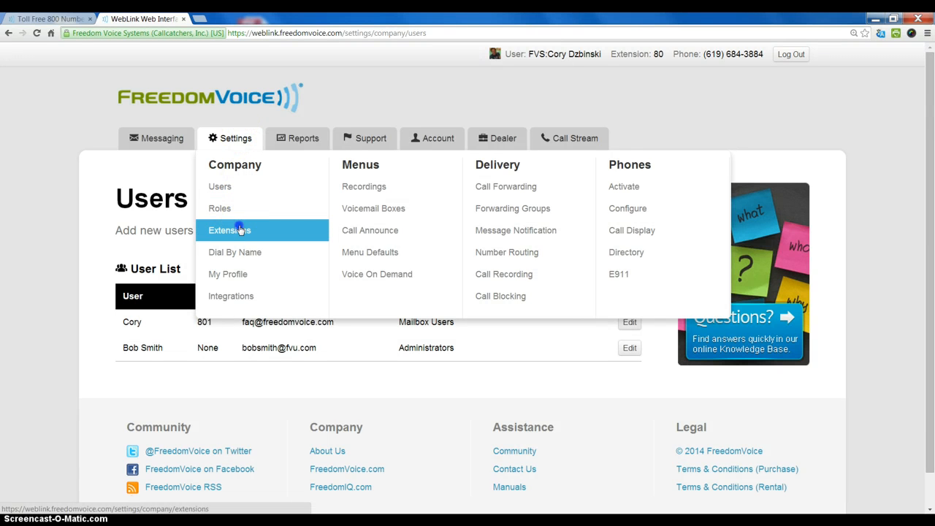
{"action": "left_click", "coordinate": [227, 231]}
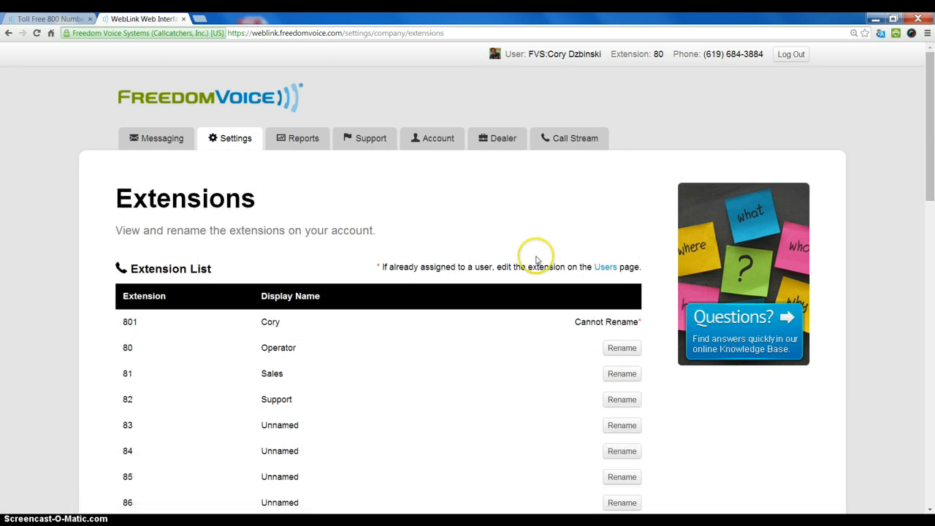
{"action": "mouse_move", "coordinate": [606, 322]}
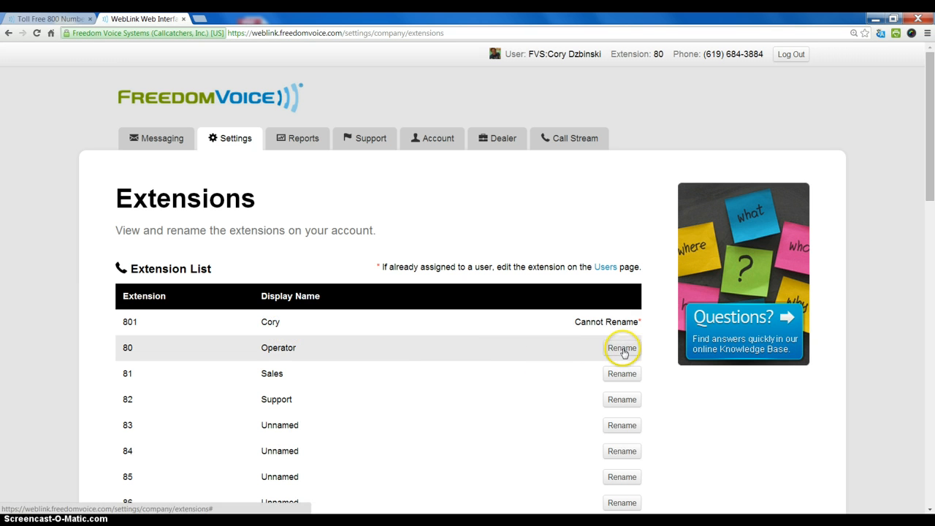
{"action": "mouse_move", "coordinate": [620, 418]}
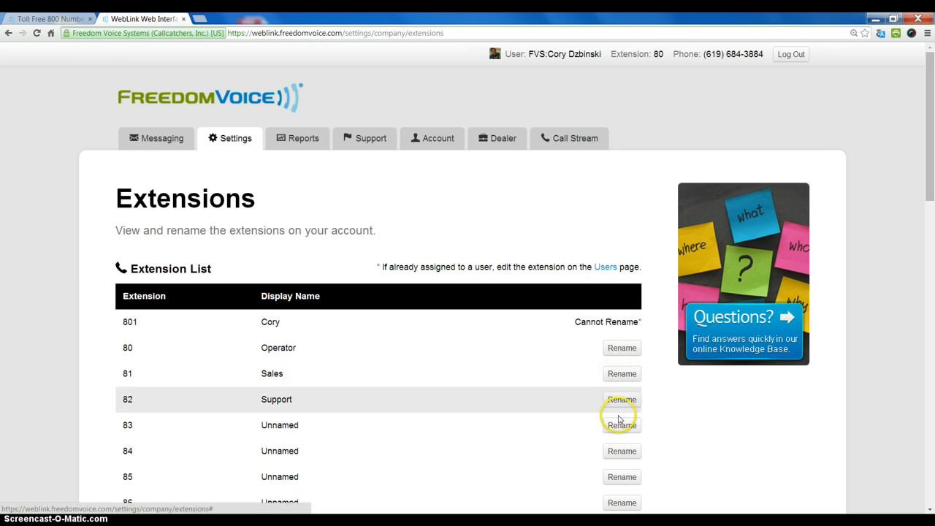
{"action": "mouse_move", "coordinate": [622, 425]}
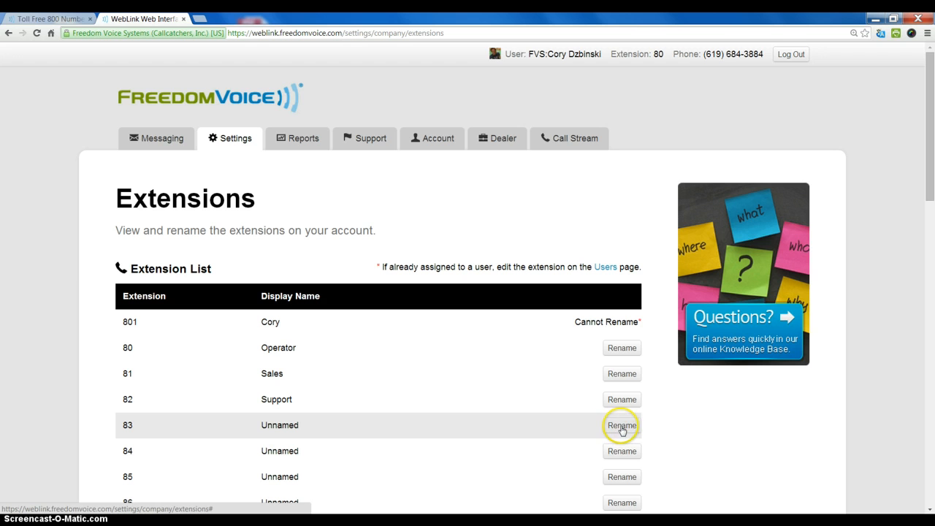
{"action": "left_click", "coordinate": [623, 425]}
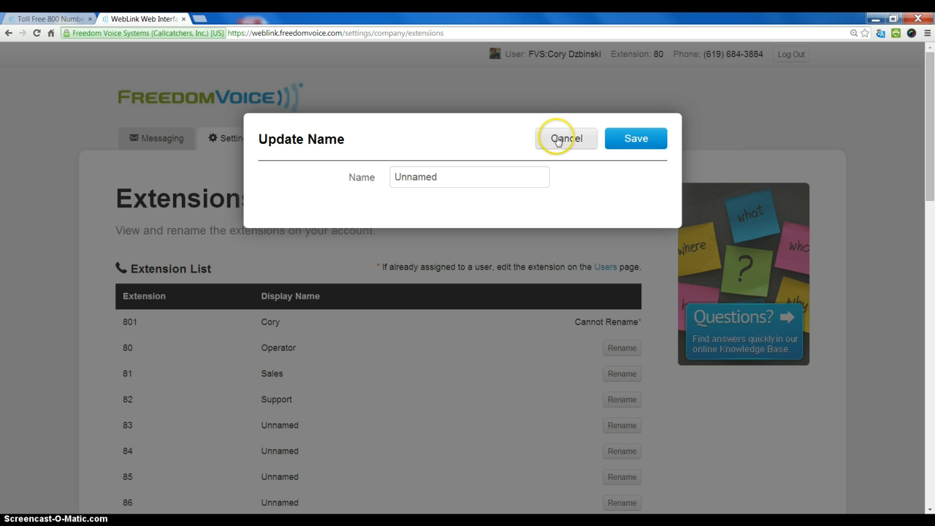
{"action": "left_click", "coordinate": [567, 137]}
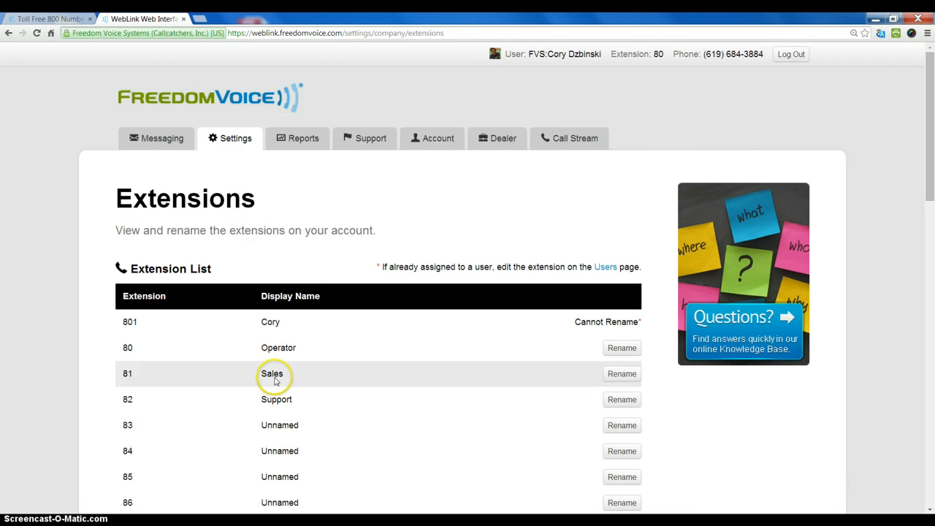